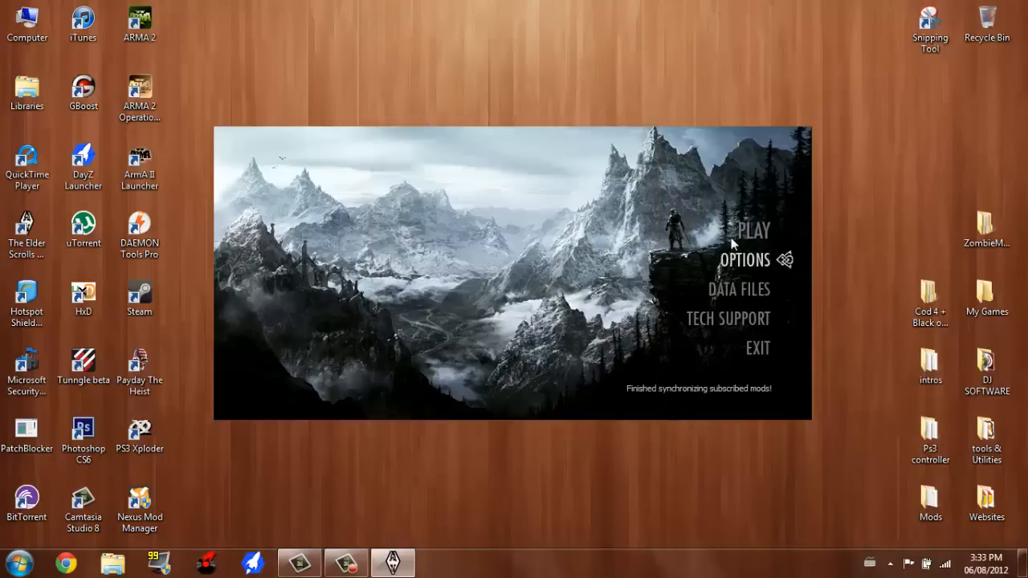
Step: Review the Data Files list, confirm it, then reopen it and scroll to LylvieveSisters.esp
{"action": "left_click", "coordinate": [757, 348]}
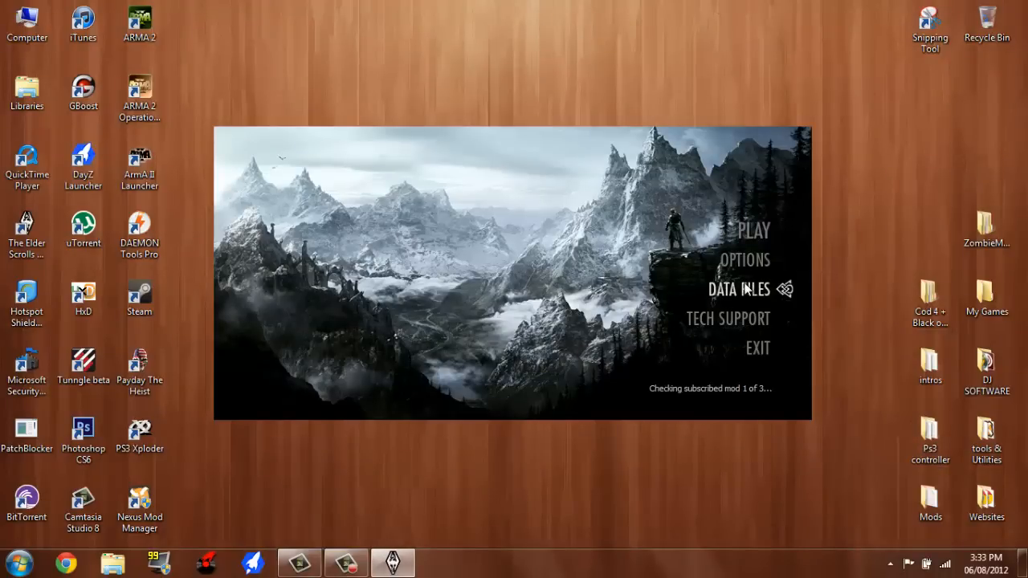
{"action": "left_click", "coordinate": [738, 289]}
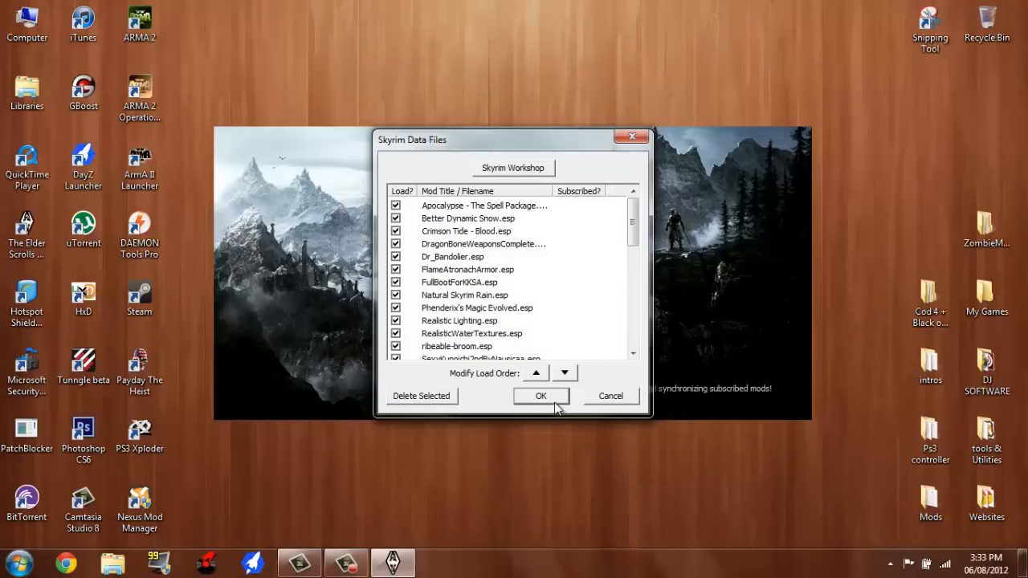
{"action": "left_click", "coordinate": [540, 395]}
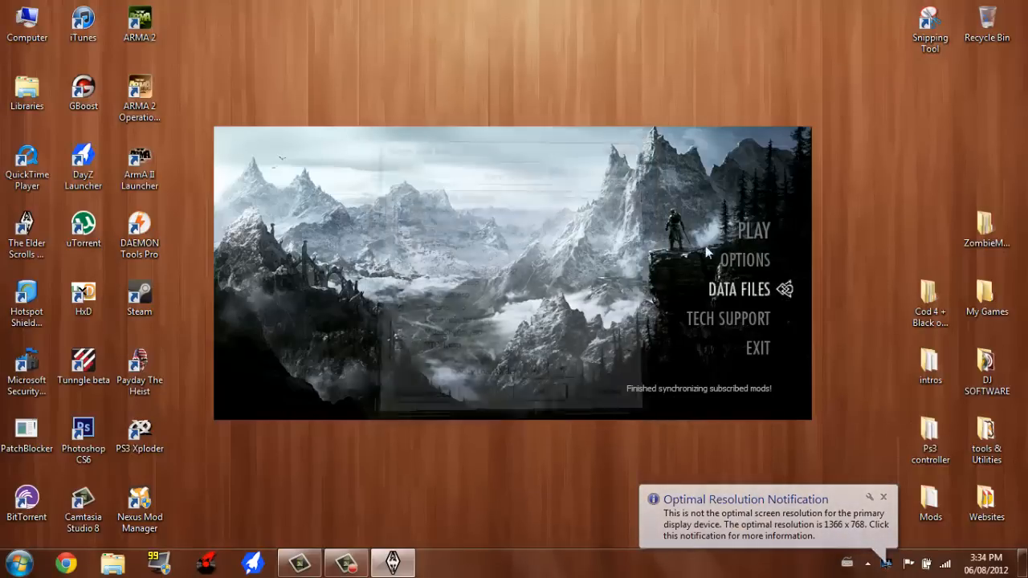
{"action": "left_click", "coordinate": [757, 348]}
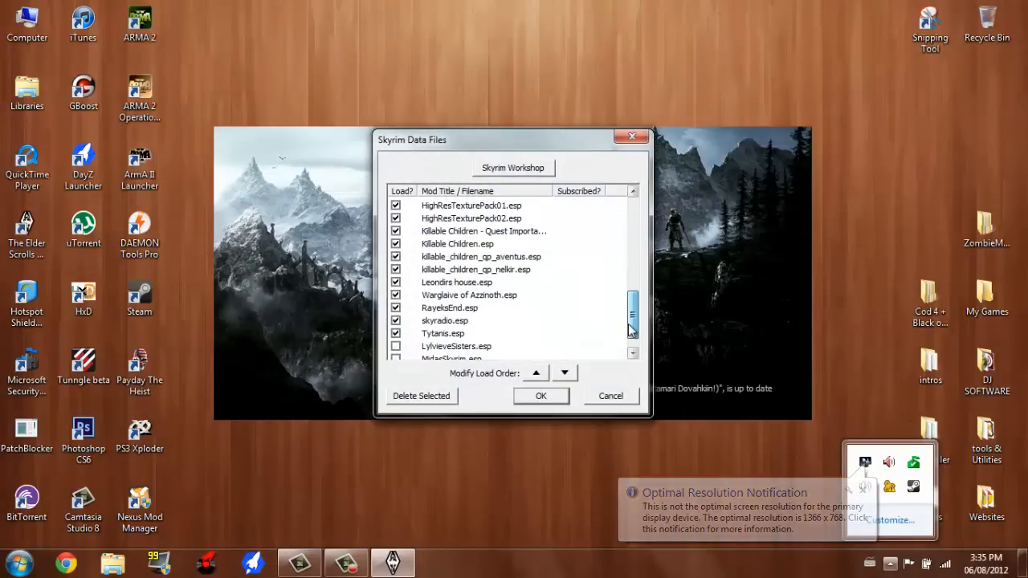
{"action": "scroll", "scroll_direction": "down", "scroll_amount": 3}
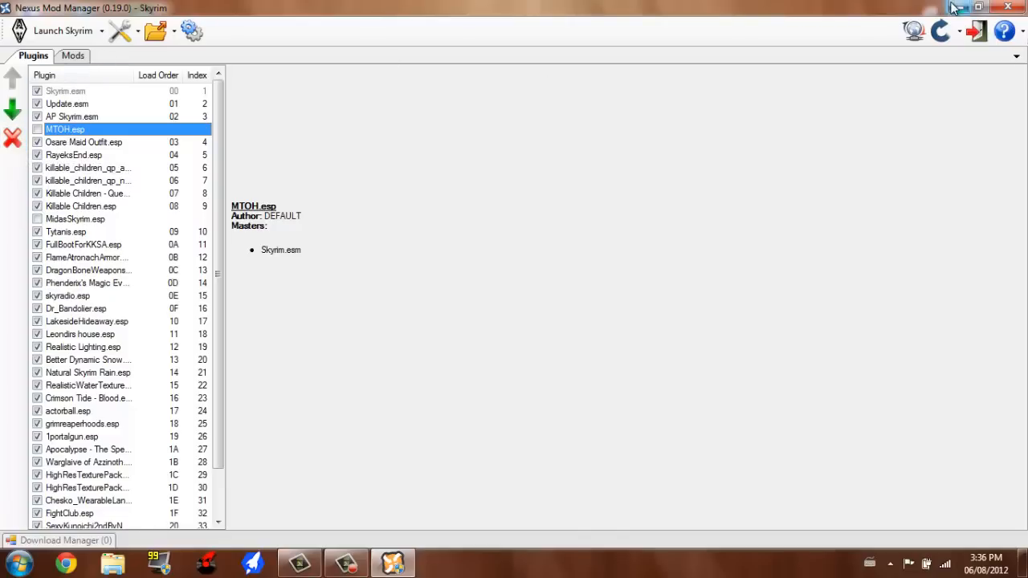
Step: Minimize Nexus Mod Manager to the taskbar, leaving the desktop showing
{"action": "left_click", "coordinate": [978, 7]}
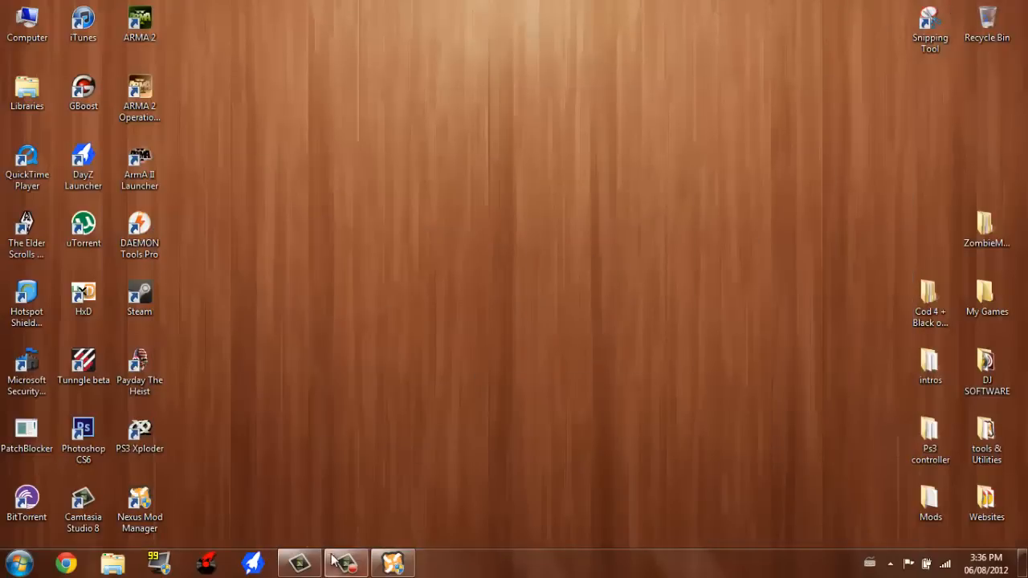